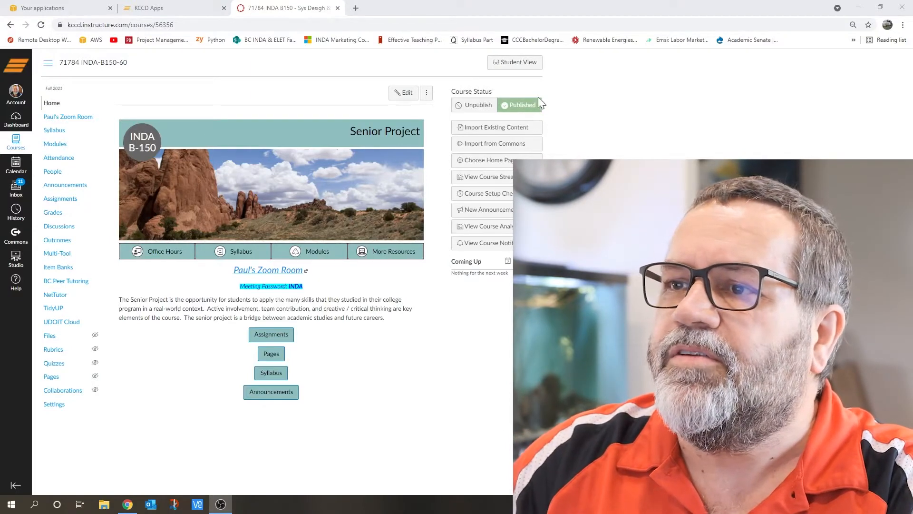
mouse_move(97, 108)
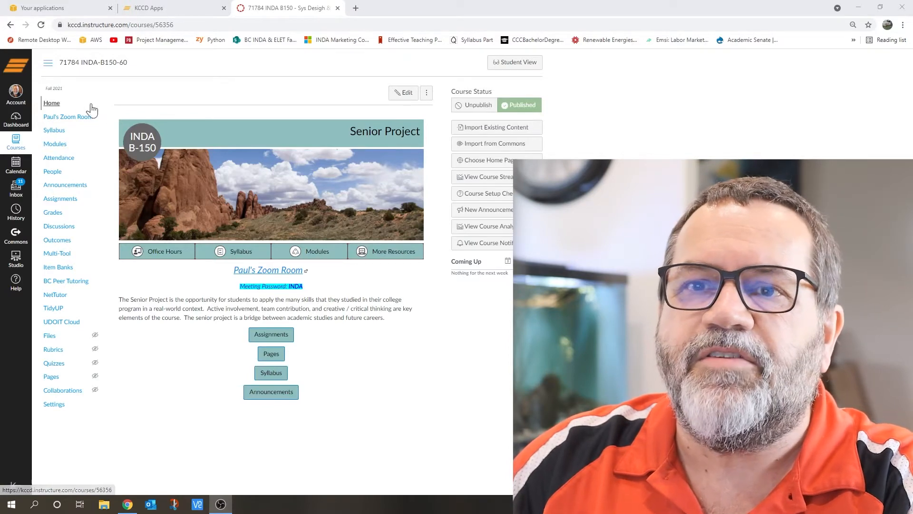
mouse_move(59, 161)
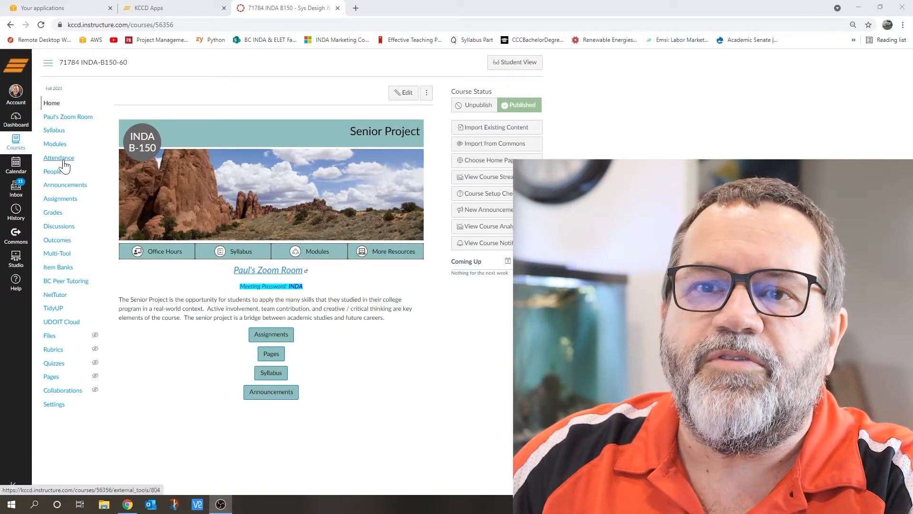
Step: Go to the Senior Project course's Modules page listing Introduction and Gateway #1
left_click(55, 144)
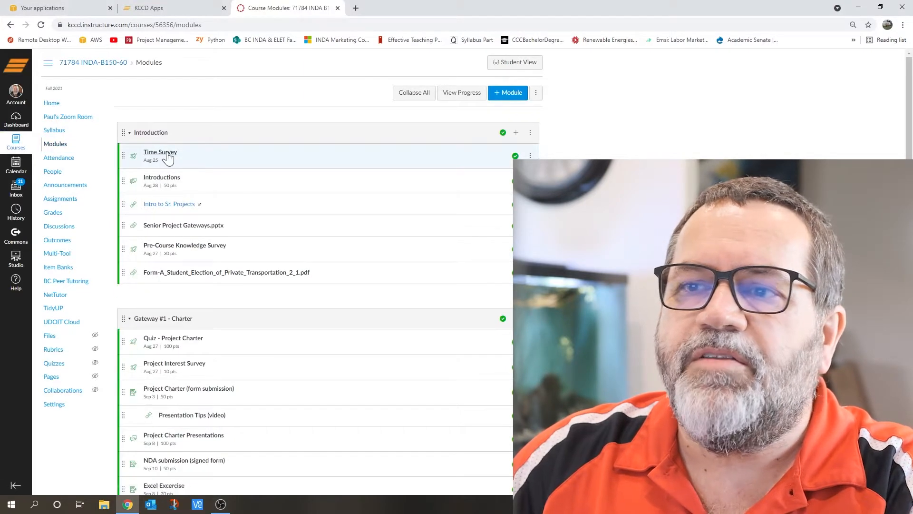
mouse_move(174, 159)
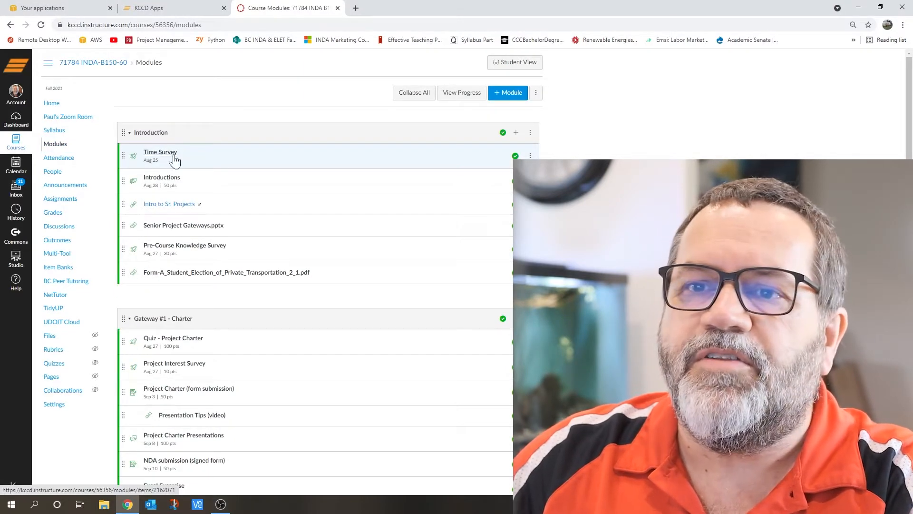
Step: Preview the Time Survey quiz from the Introduction module and review its scheduling questions
left_click(160, 152)
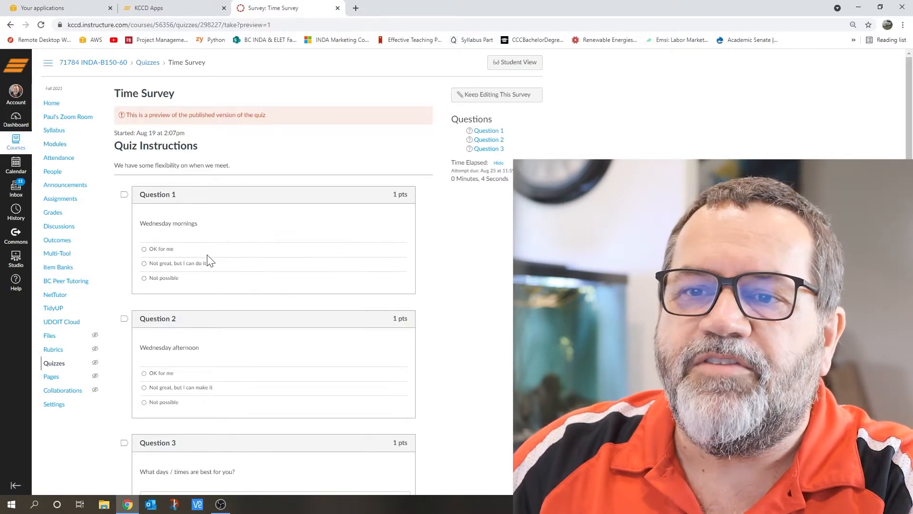
mouse_move(186, 259)
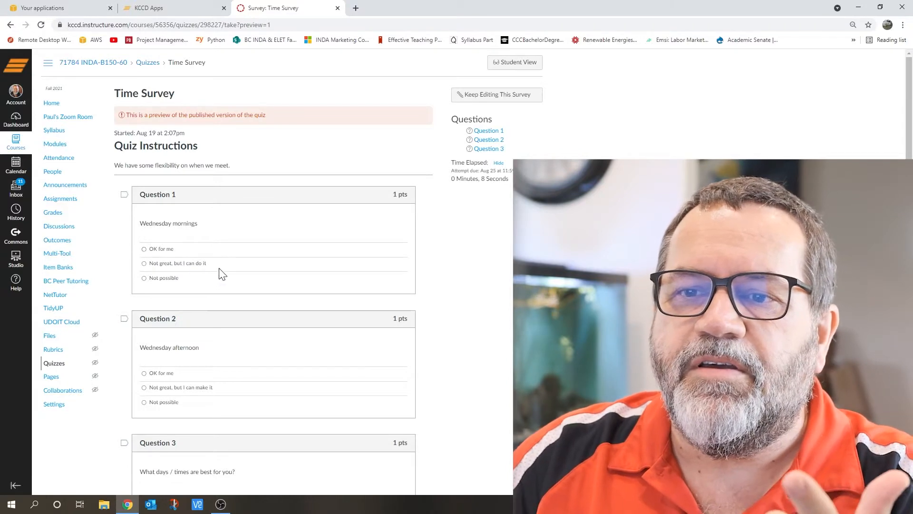
mouse_move(178, 286)
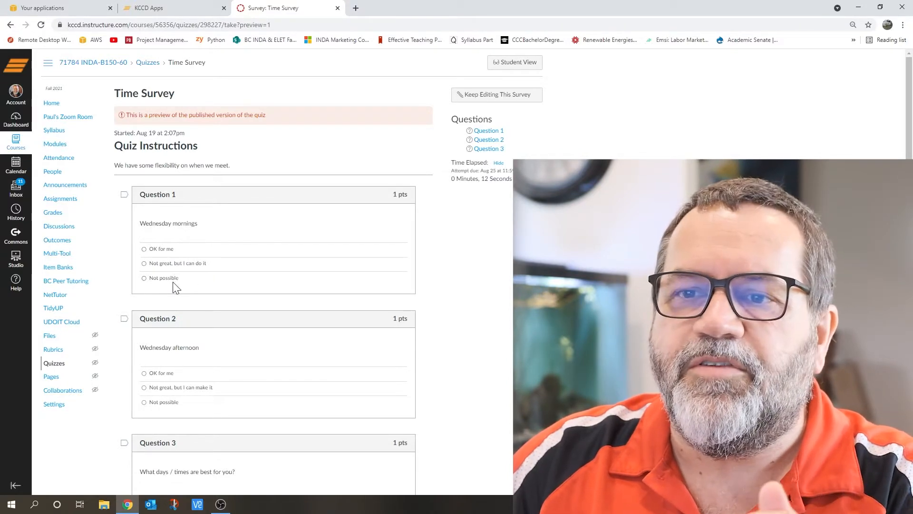
scroll("down", 3)
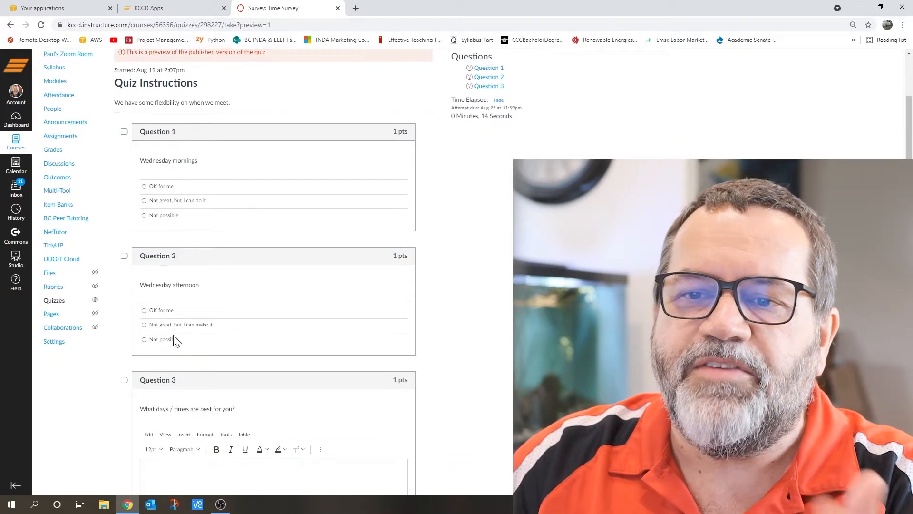
mouse_move(187, 323)
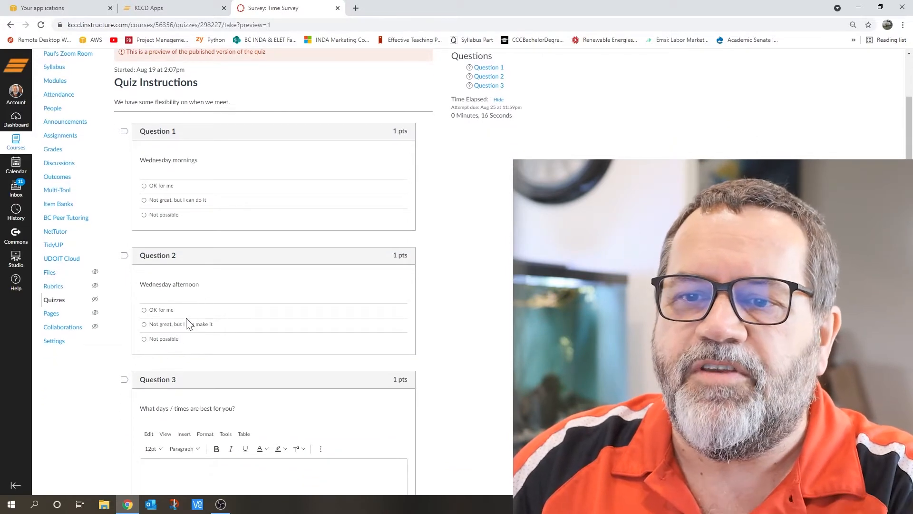